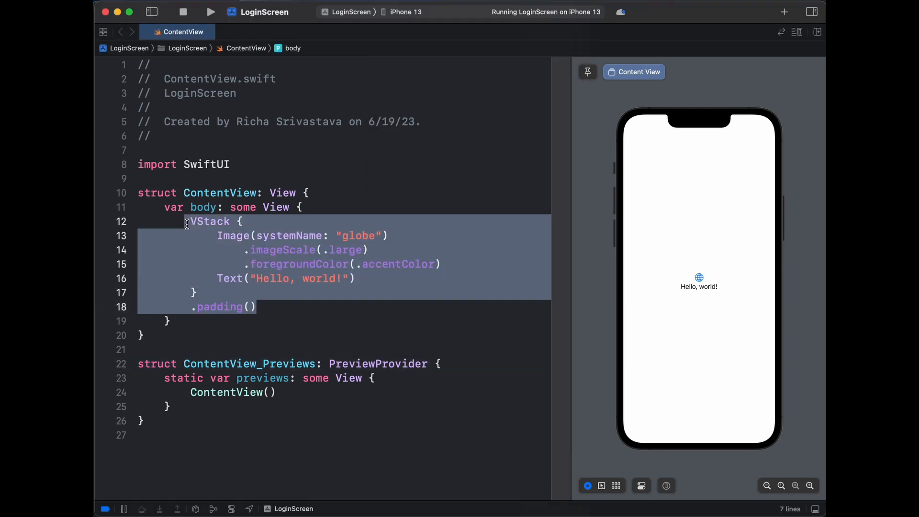
- Delete the default globe image and Hello, world! text from the ContentView body
key("Delete")
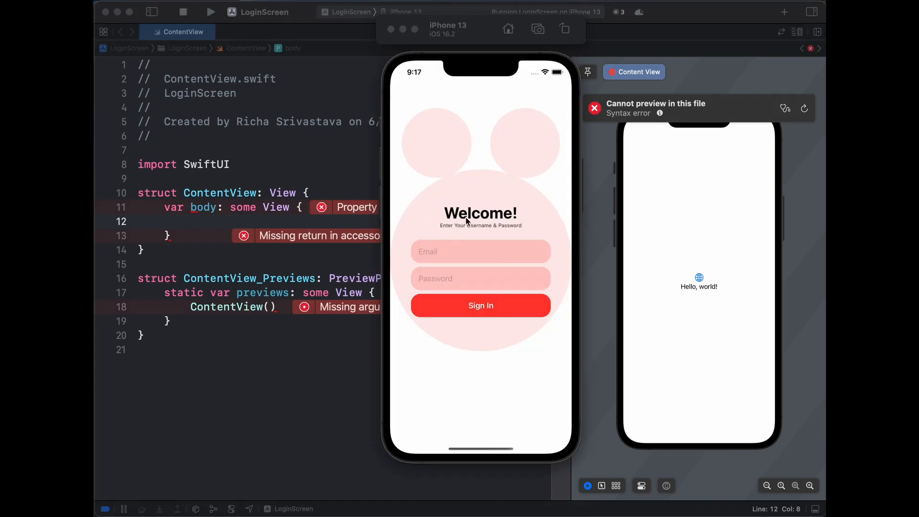
mouse_move(450, 326)
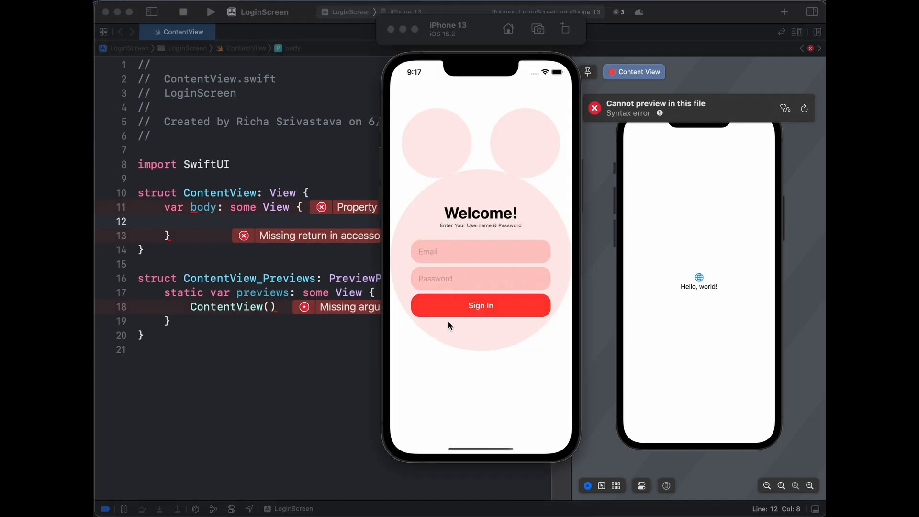
mouse_move(478, 300)
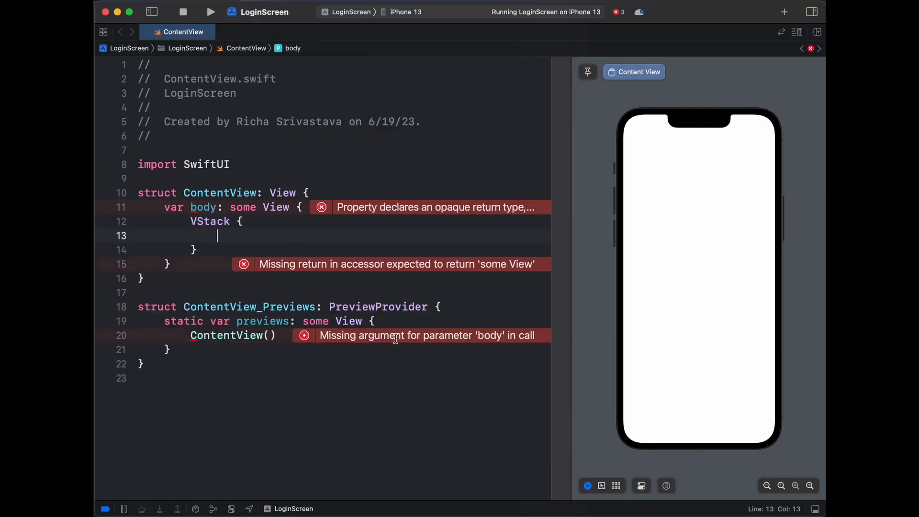
- Add a Text("Welcome!") title styled with .font(.largeTitle) and bold
type("Text(\"")
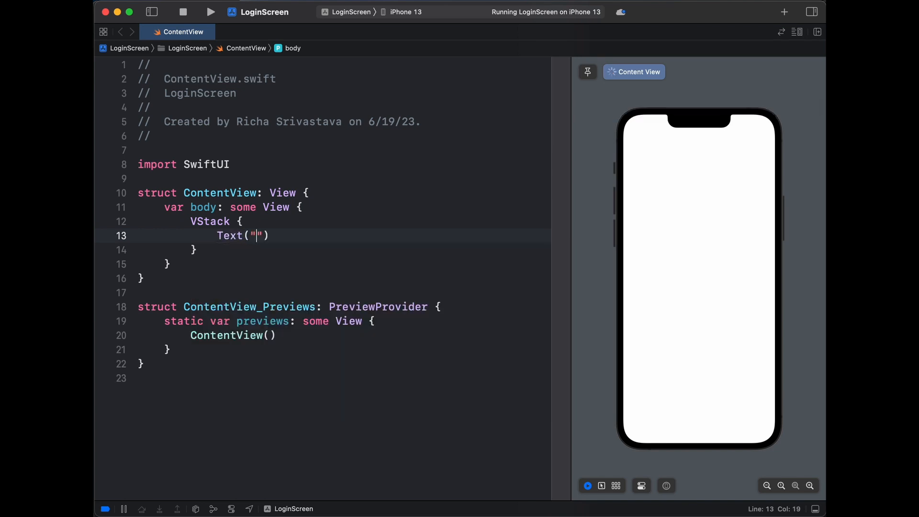
type("Welcome!")
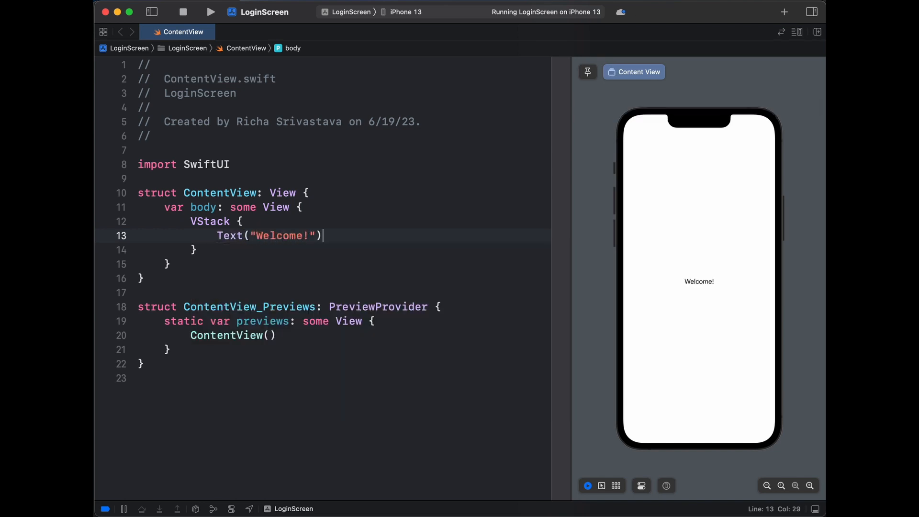
type(".font(.largeTitle)")
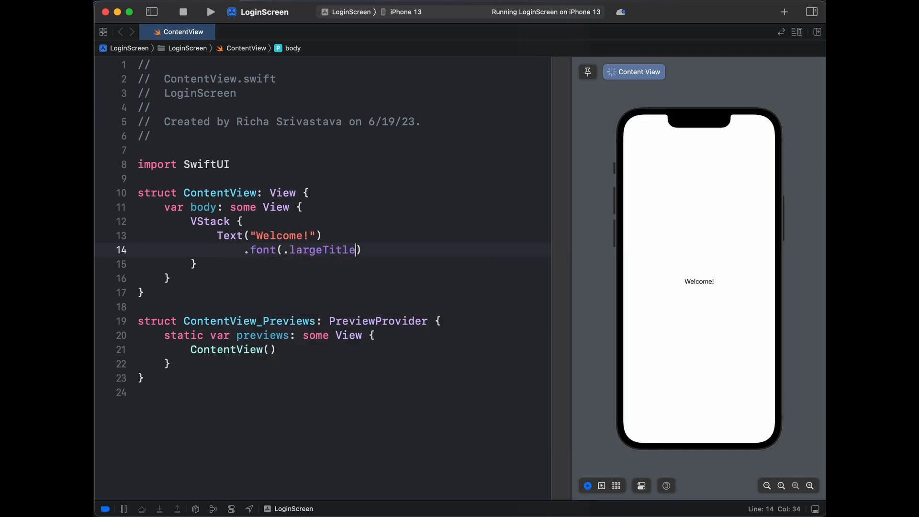
type(".bold(")
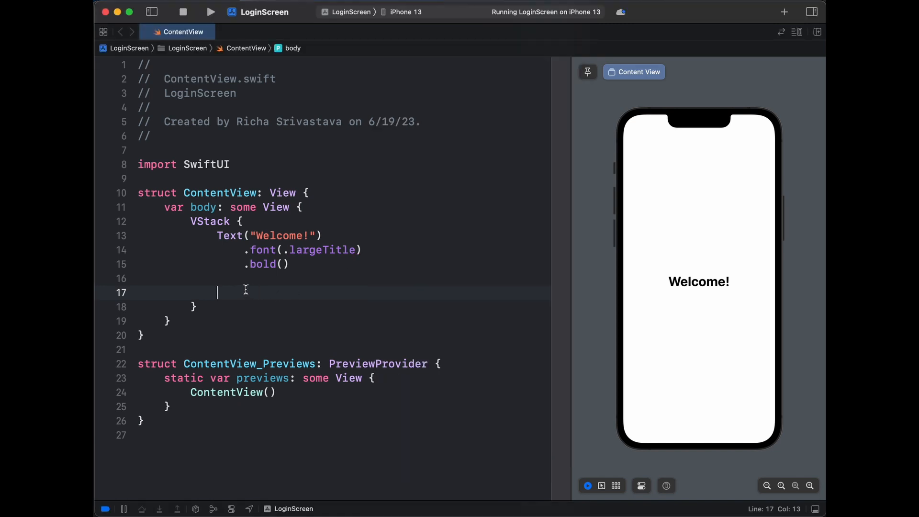
- Add a second Text reading "Enter Your Username & Password" as the subtitle
type("Text(\"\")")
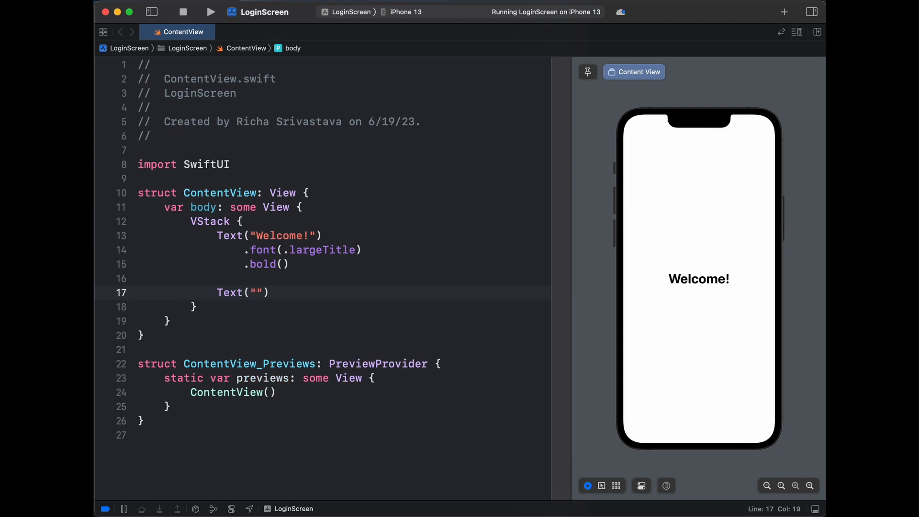
type("Enter Your User")
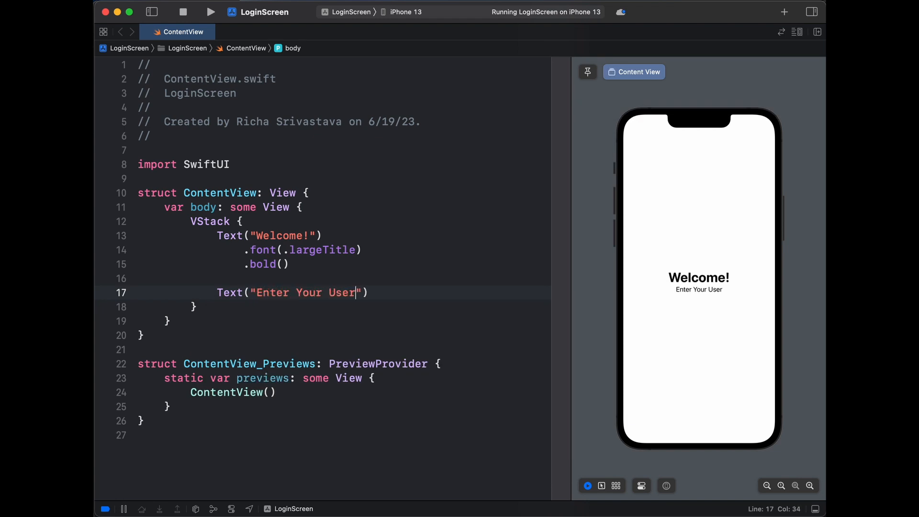
type("name & Password")
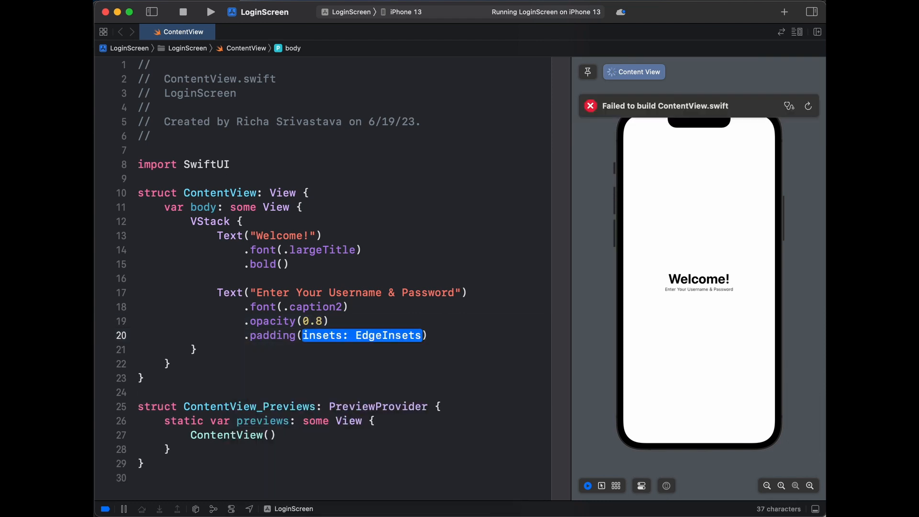
- Give the subtitle bottom padding and start an Email TextField below it
type(".bo")
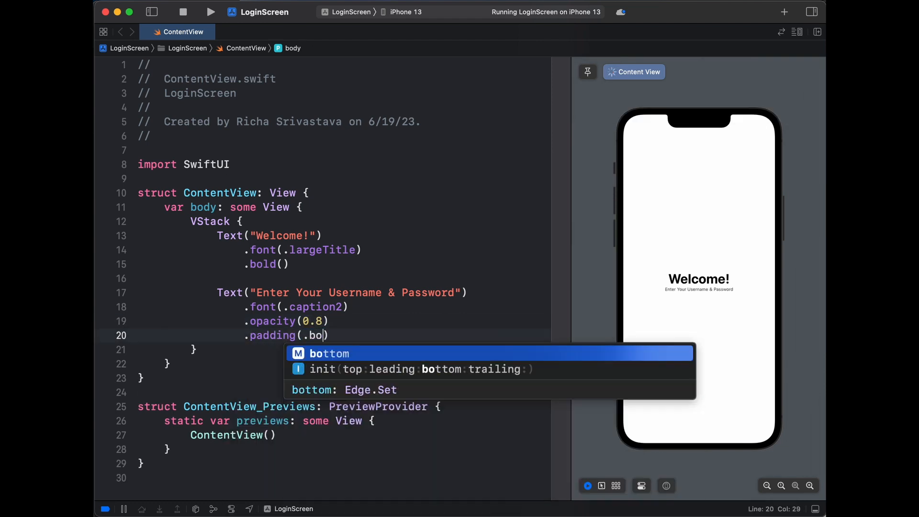
key("return")
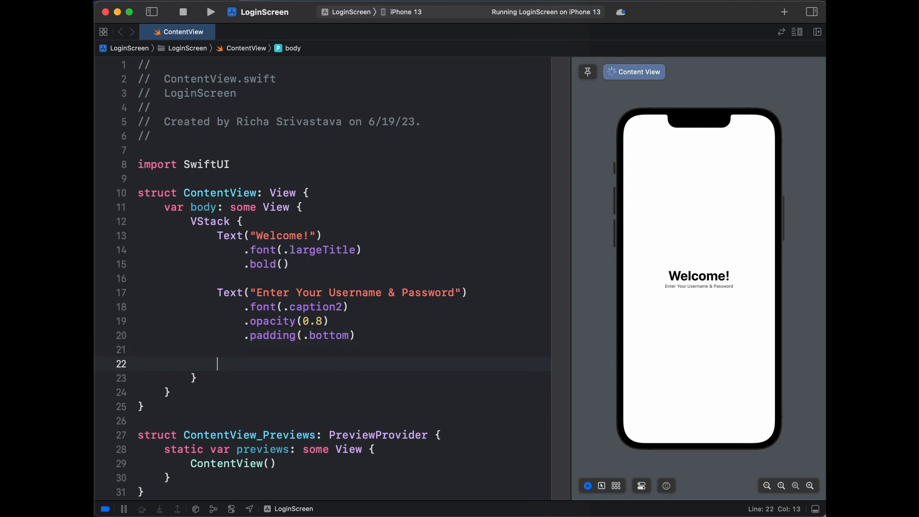
type("TextField(\"Emil\")")
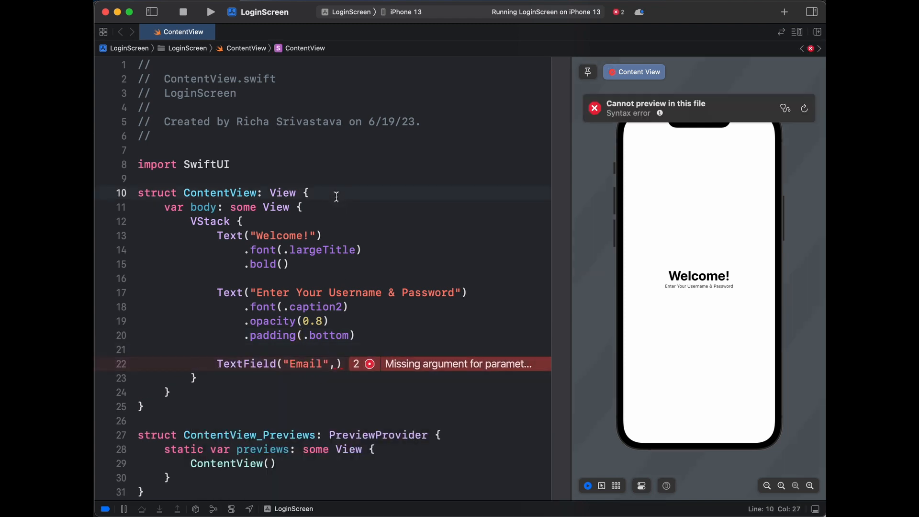
type("@sta")
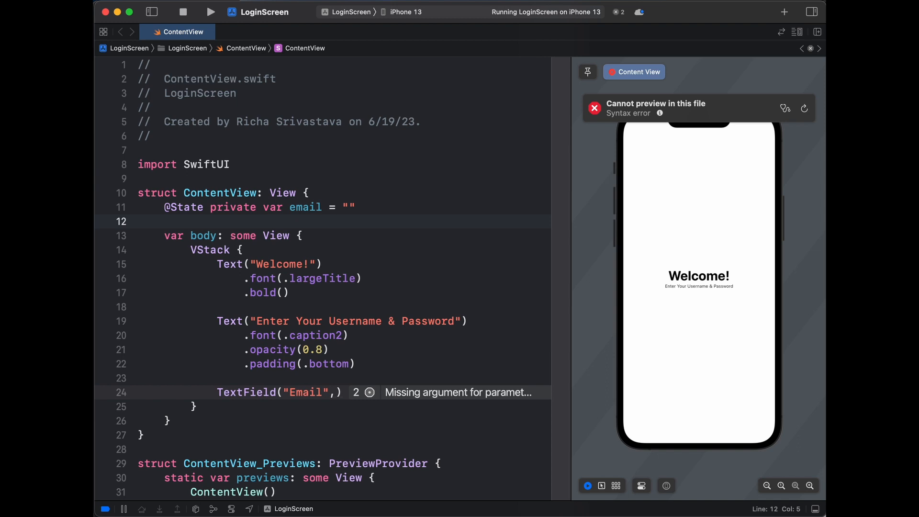
type("@State private var email = \"\"")
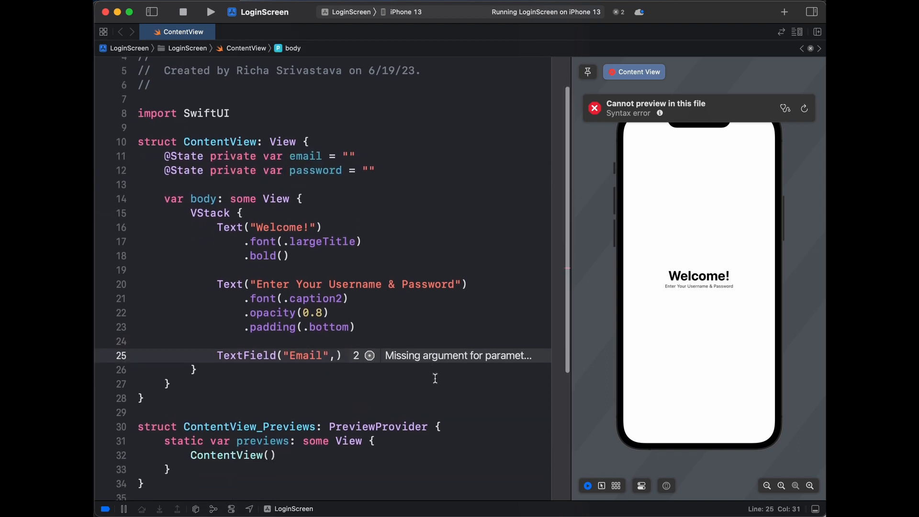
type("text: $email")
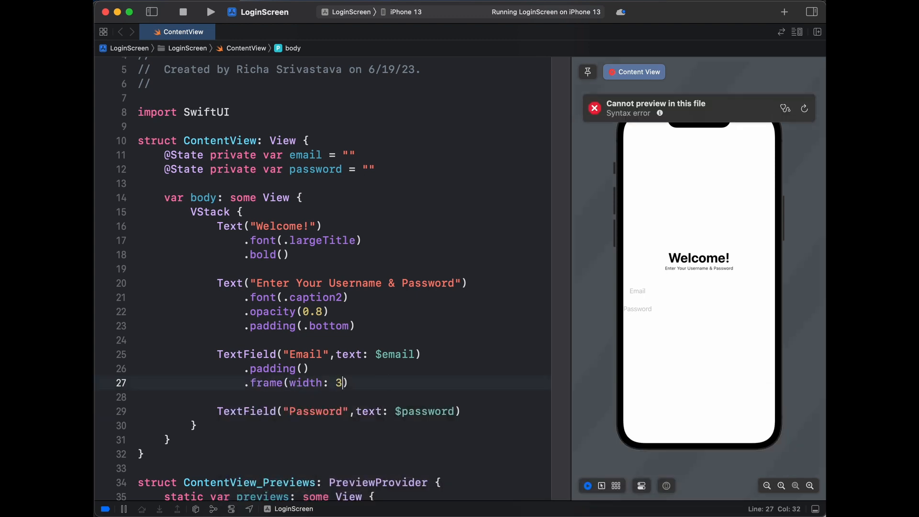
- Style the field with a 300×50 frame, .red.opacity(0.1) background and rounded corners
type("00, height: 50")
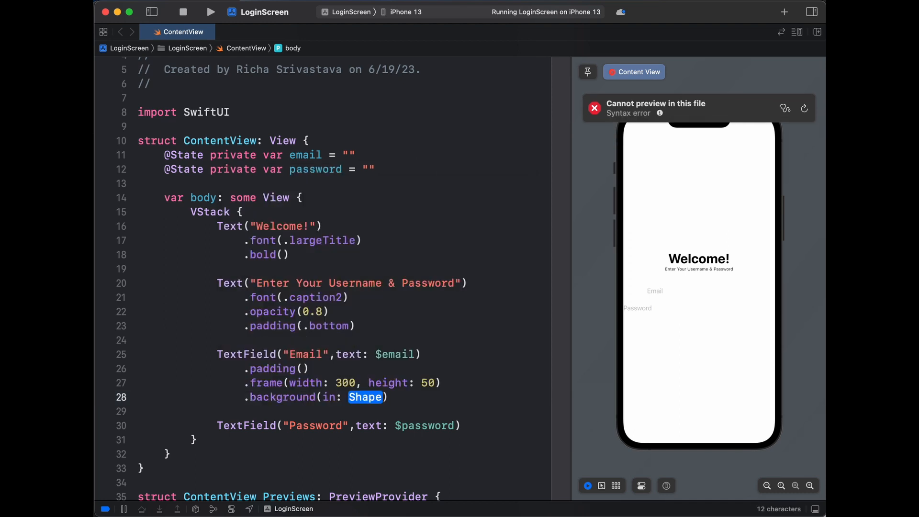
type(".re")
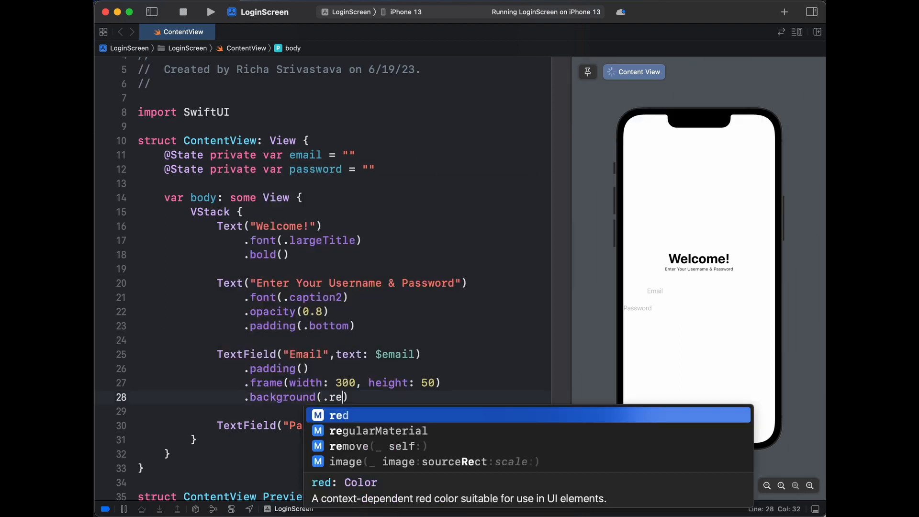
type(".red.opacity(0.1")
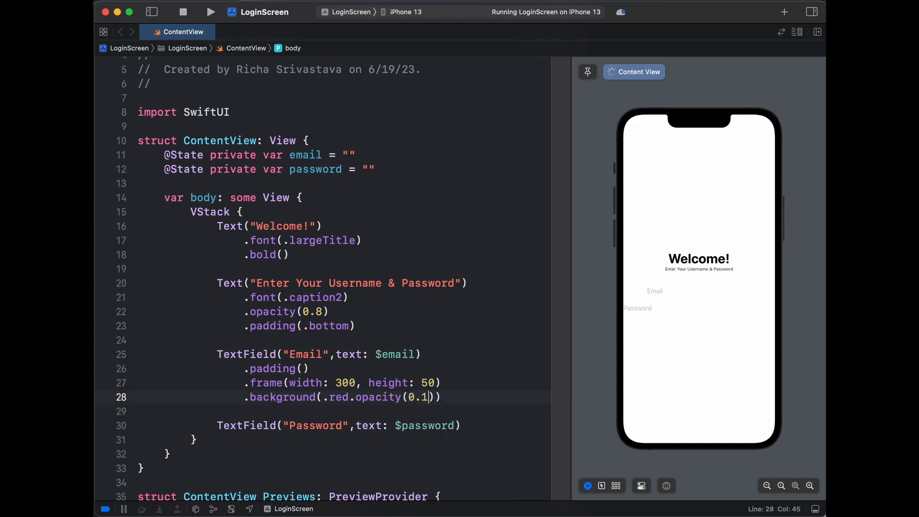
type(".cornerRadius(20.0")
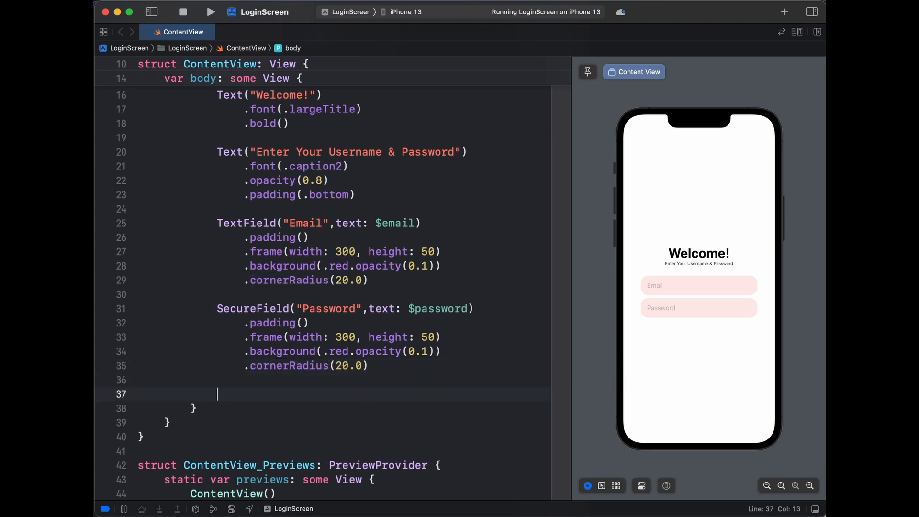
- Add a Button("Login") with padding, a 300×50 frame, red background and white foreground
type("Button(\"Log\")")
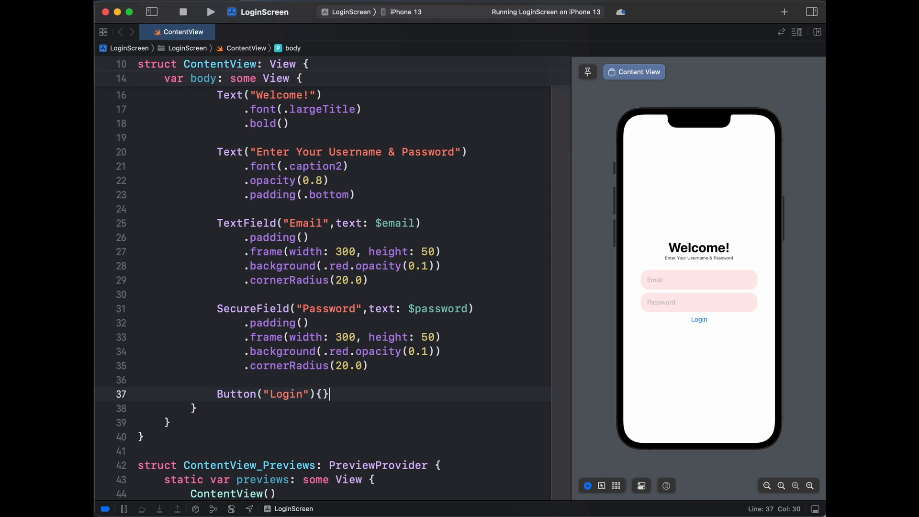
type(".padding(")
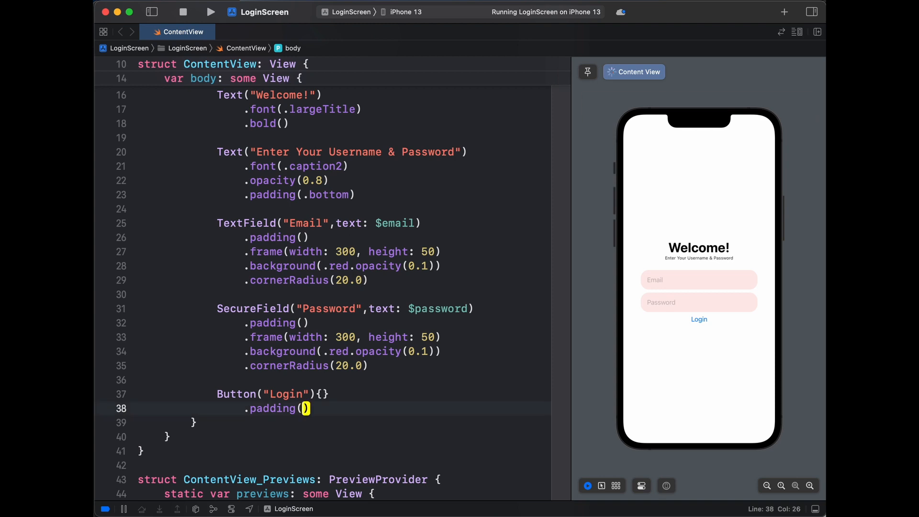
type(".frame()")
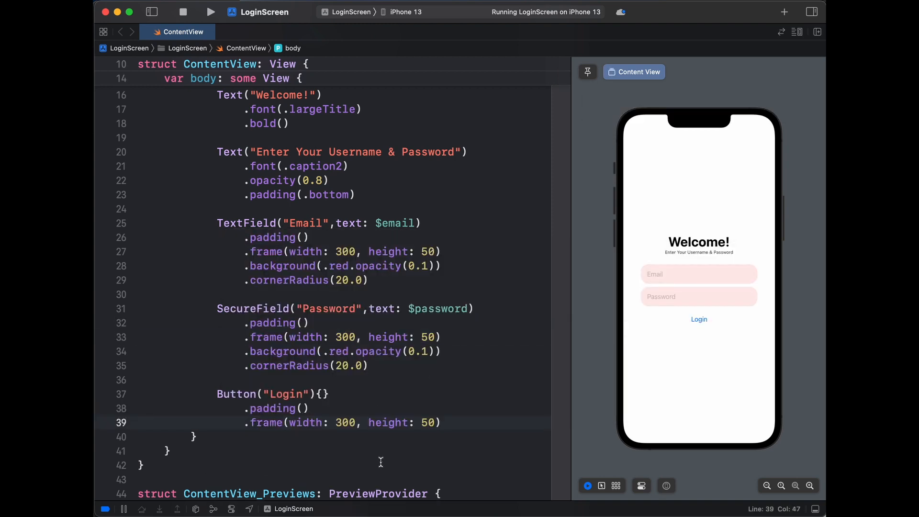
type(".for")
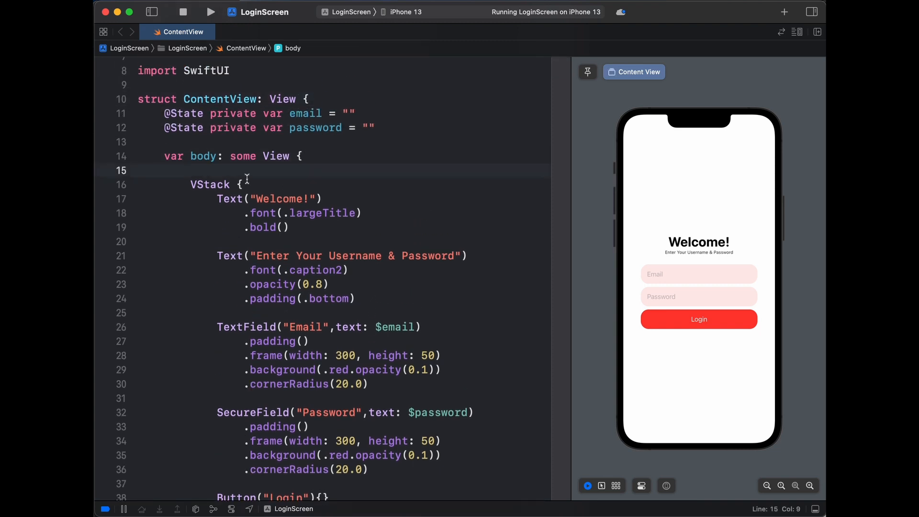
mouse_move(210, 187)
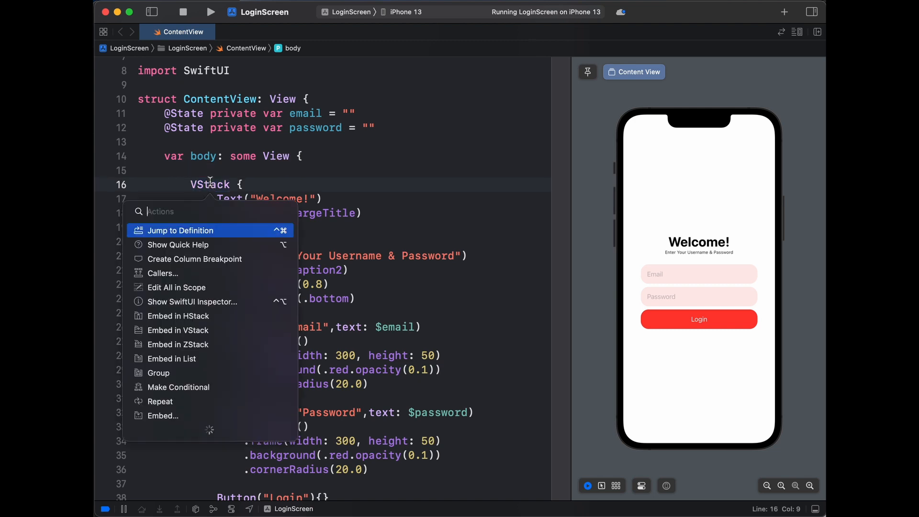
mouse_move(184, 343)
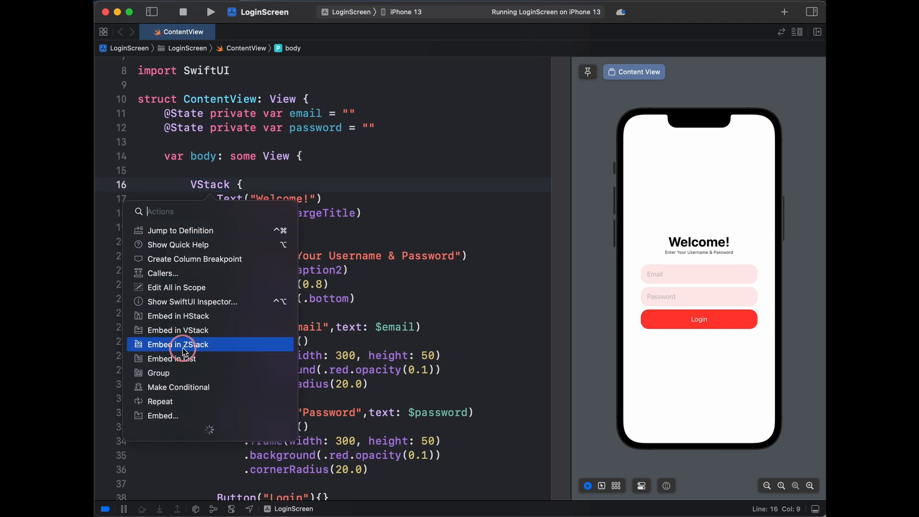
- Embed the VStack in a ZStack and add Circle().fill(.red.opacity(0.1)) background circles
left_click(178, 343)
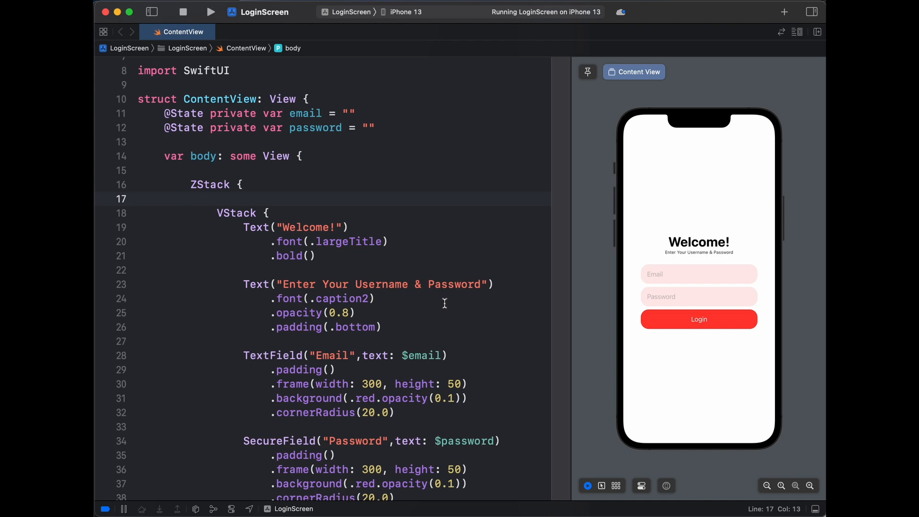
type("Circle().fill(")
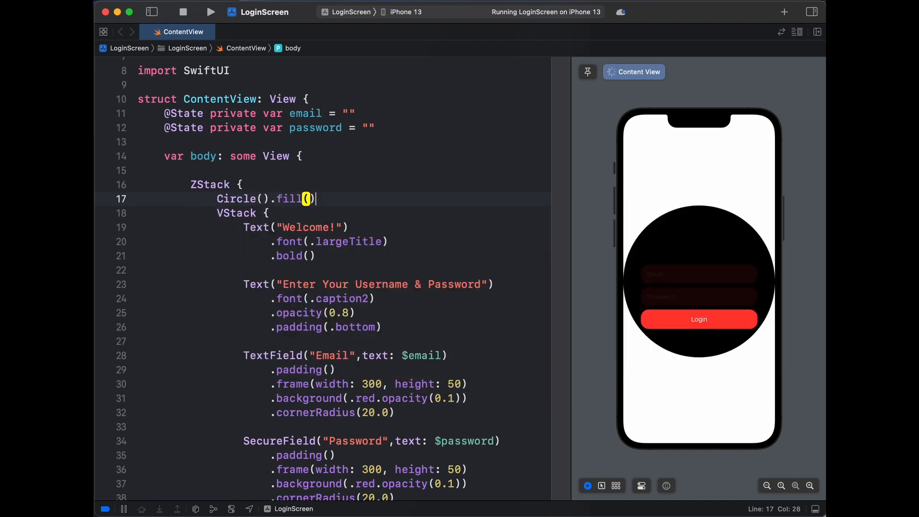
type(".red")
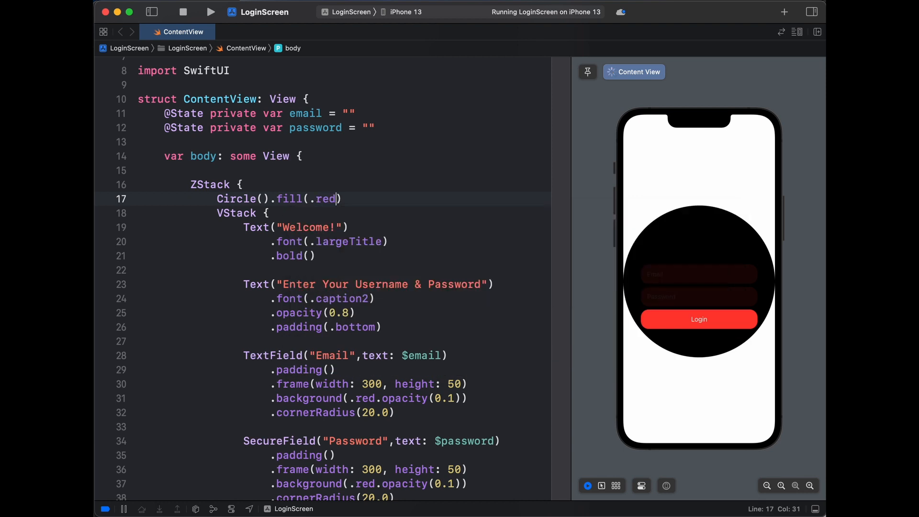
type(".opacity(0.1")
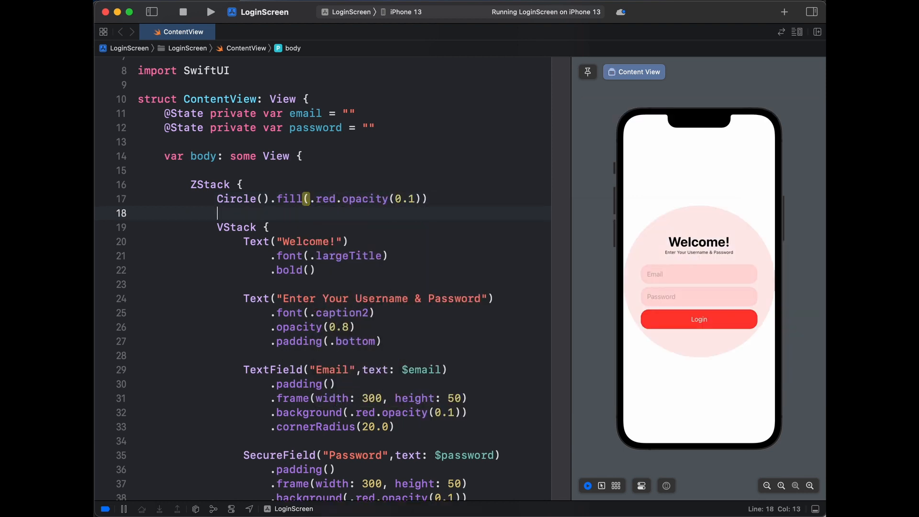
type("Circle().fill(.red.opacity(0.1))")
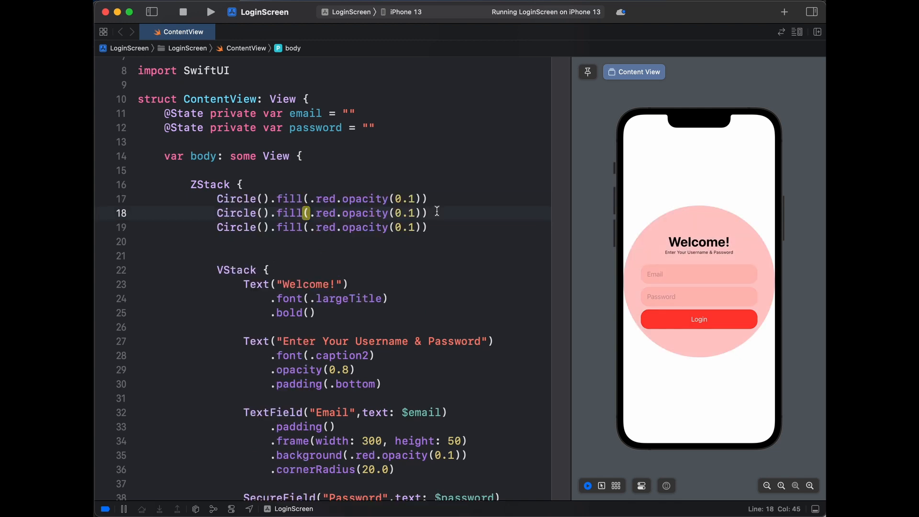
- Size the second circle 150×150 and position it at x: 100, y: 130
type(".frame(width: 150, height: 150")
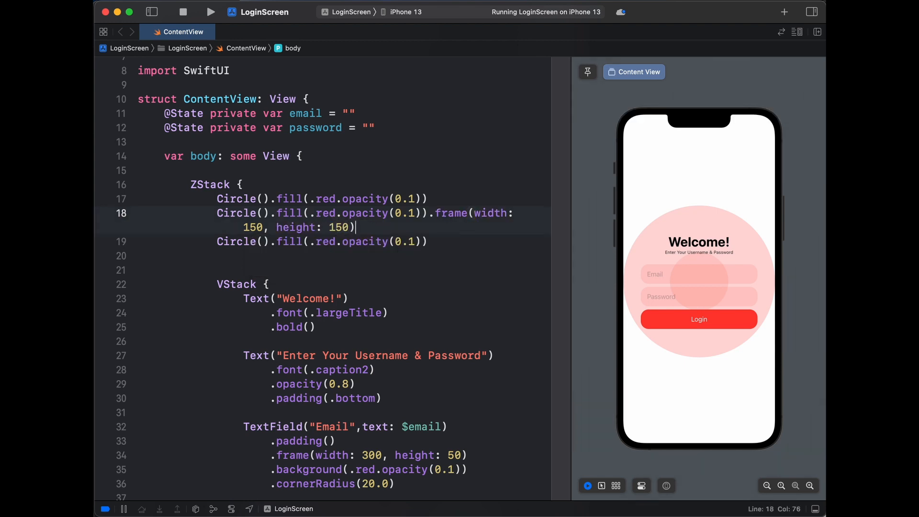
type(".position()")
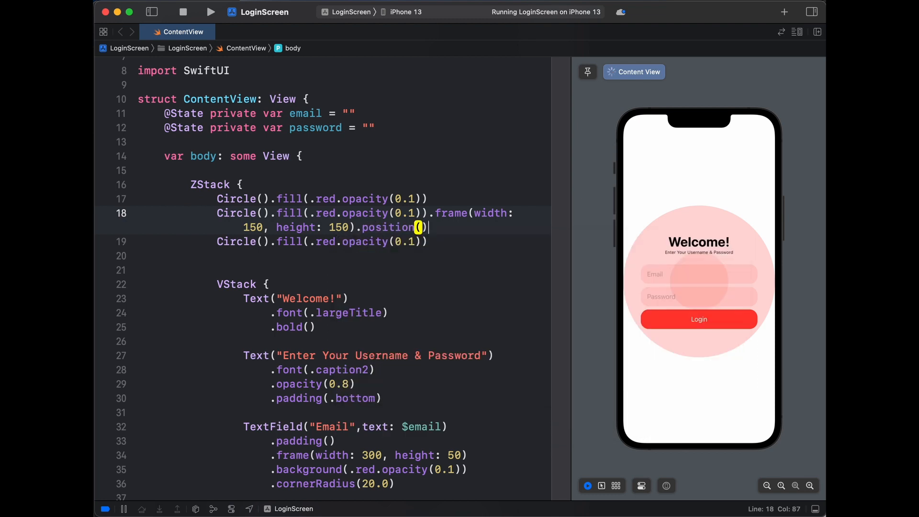
type("x: 100")
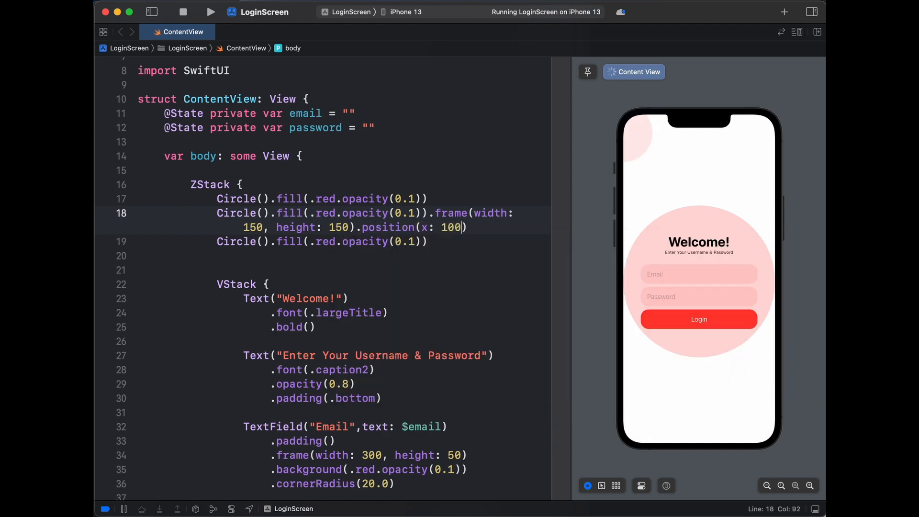
type(", y: 130")
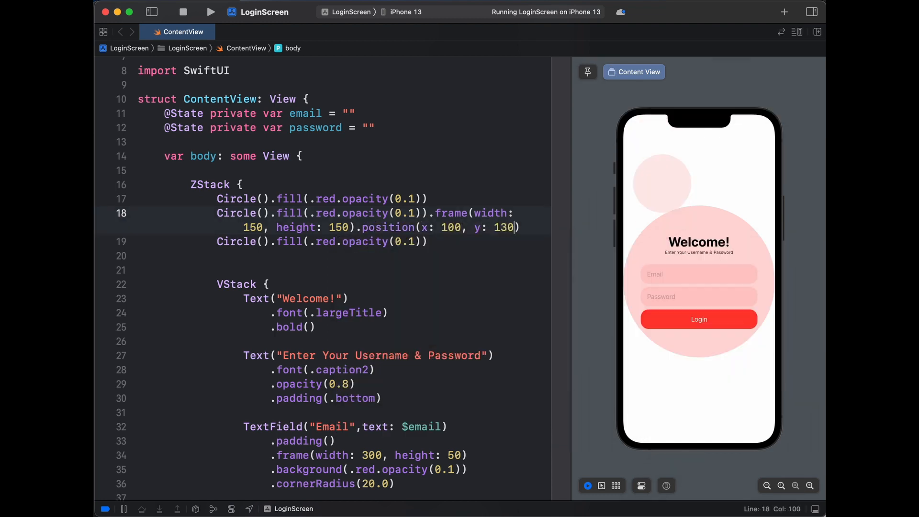
- Copy those modifiers to the third circle and move it to x: 290
left_click_drag(216, 212, 517, 227)
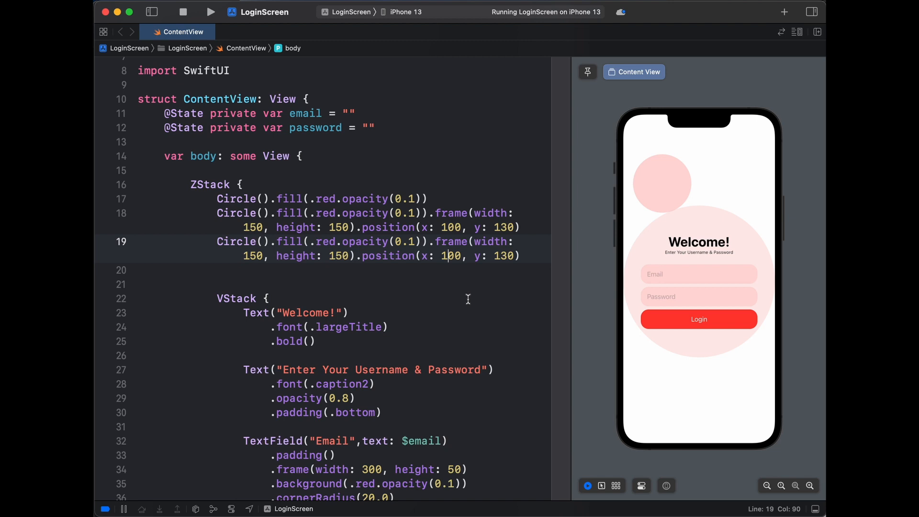
type("290")
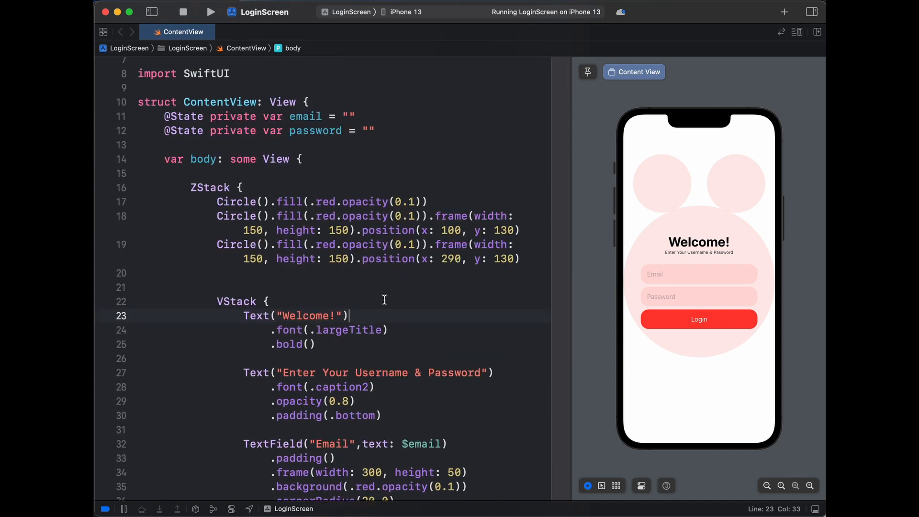
mouse_move(667, 322)
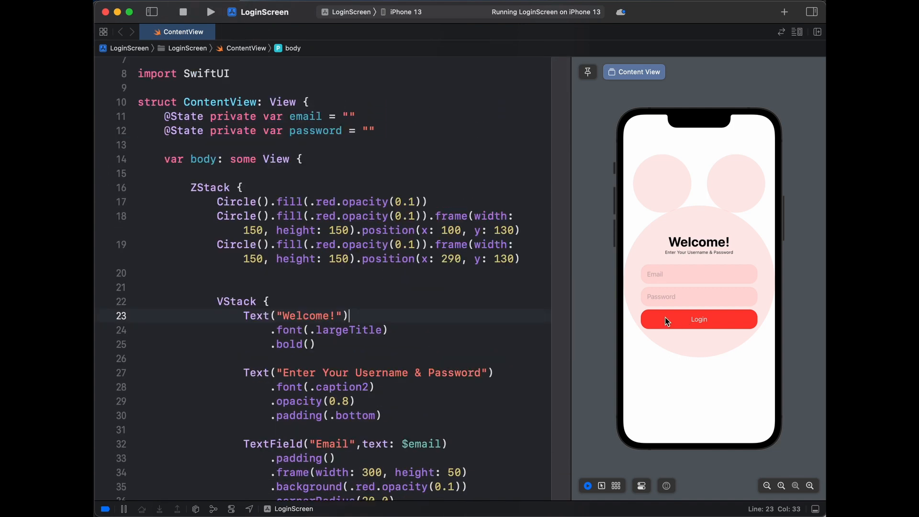
mouse_move(551, 373)
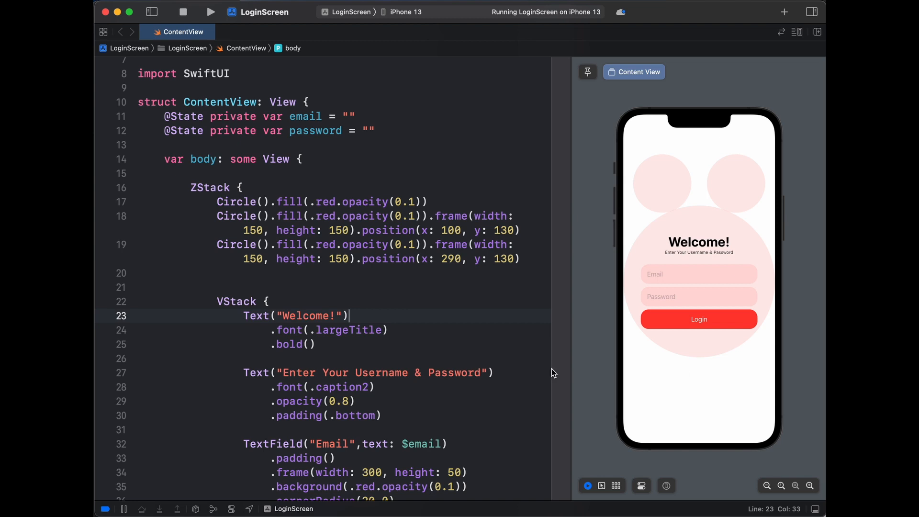
mouse_move(406, 310)
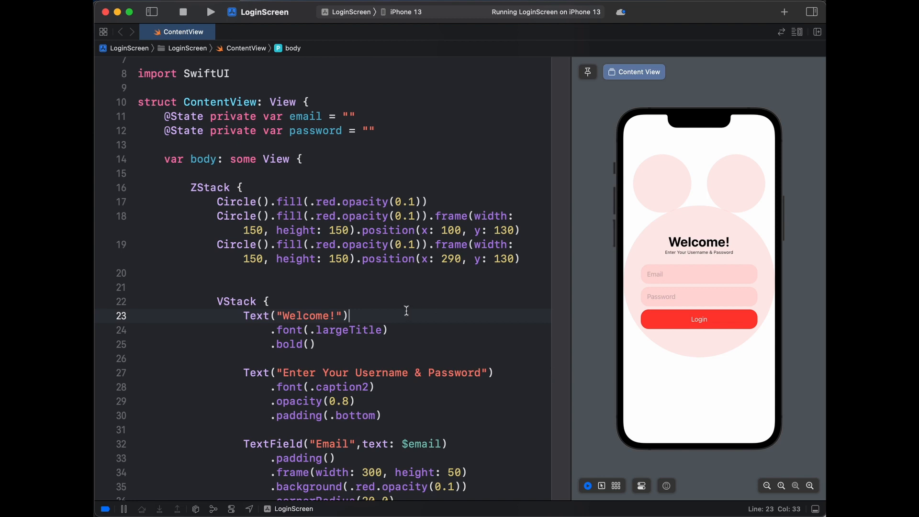
mouse_move(674, 330)
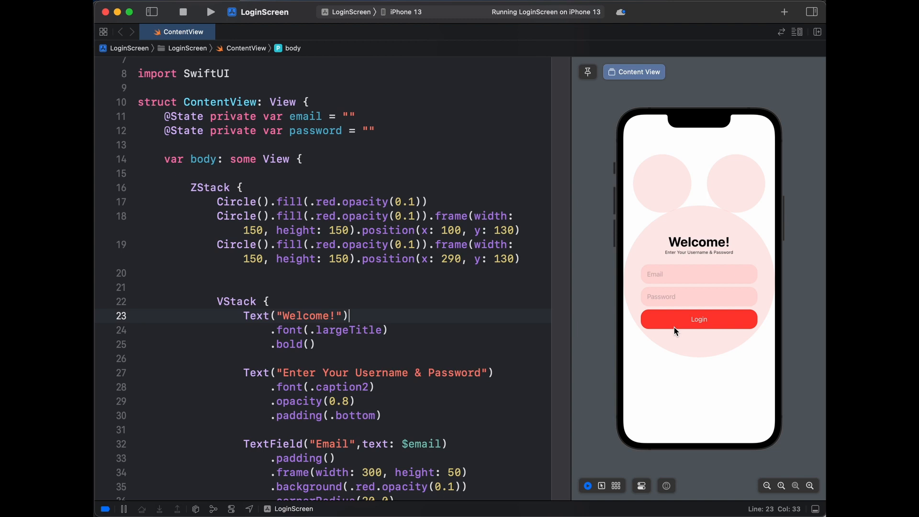
mouse_move(678, 312)
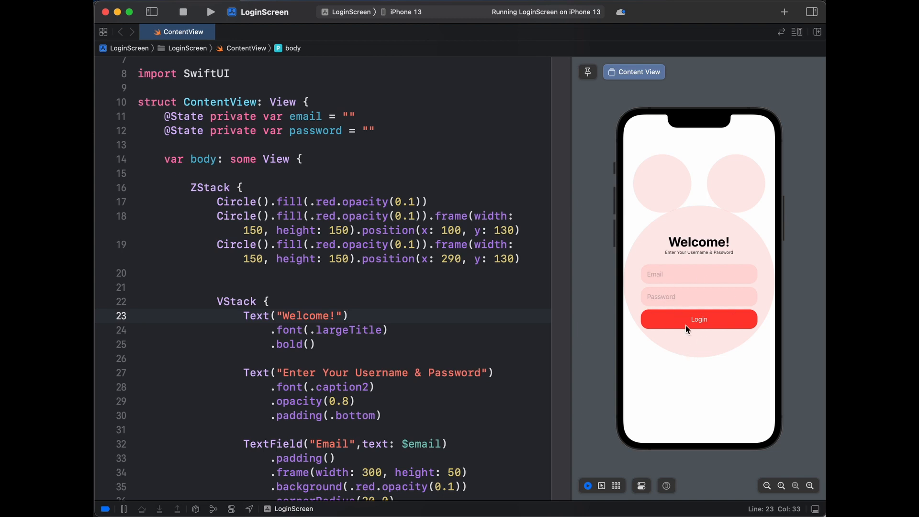
mouse_move(688, 328)
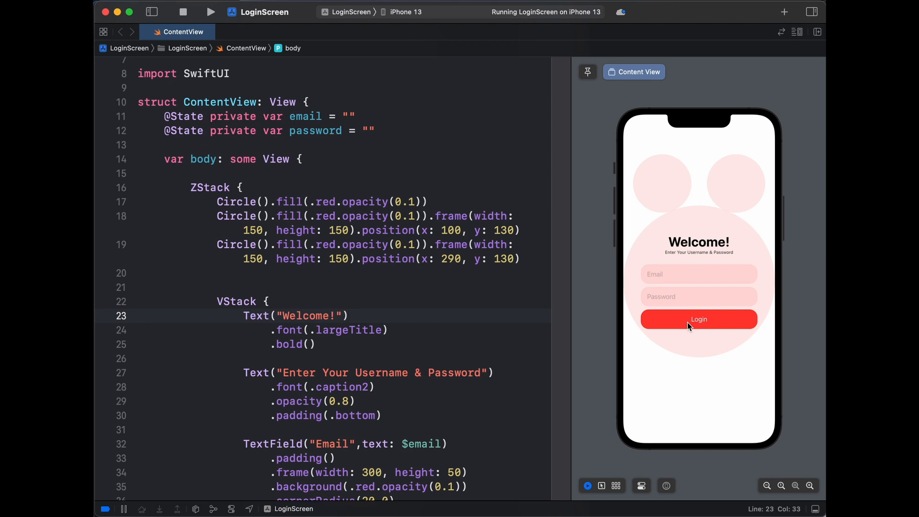